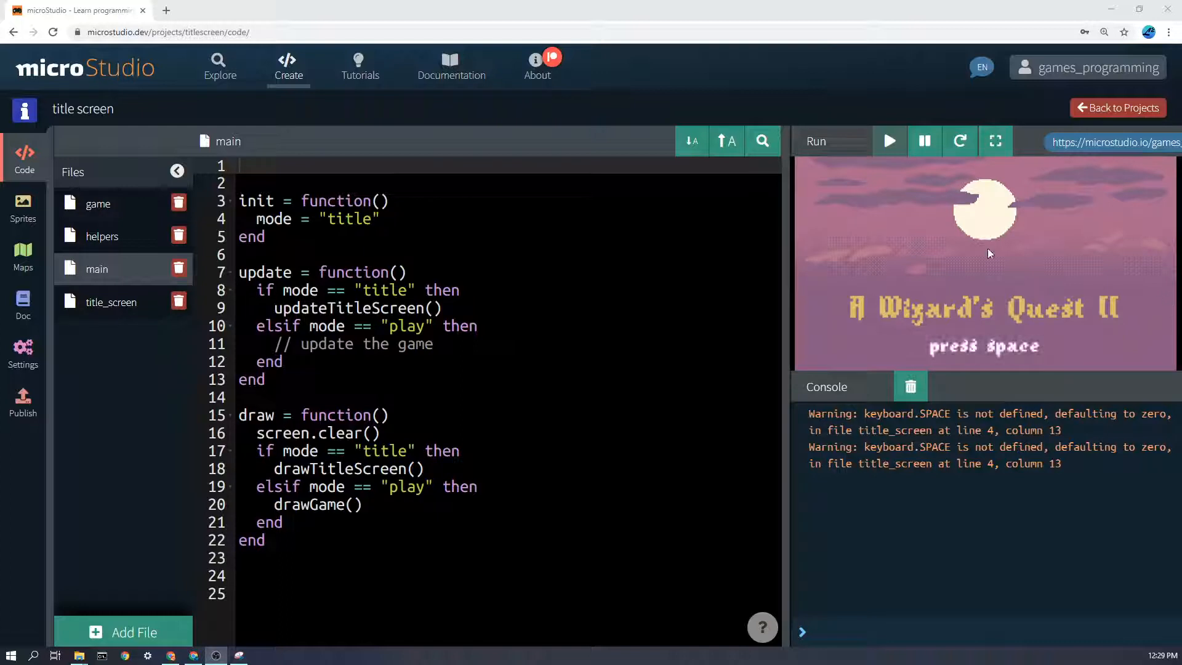
mouse_move(987, 291)
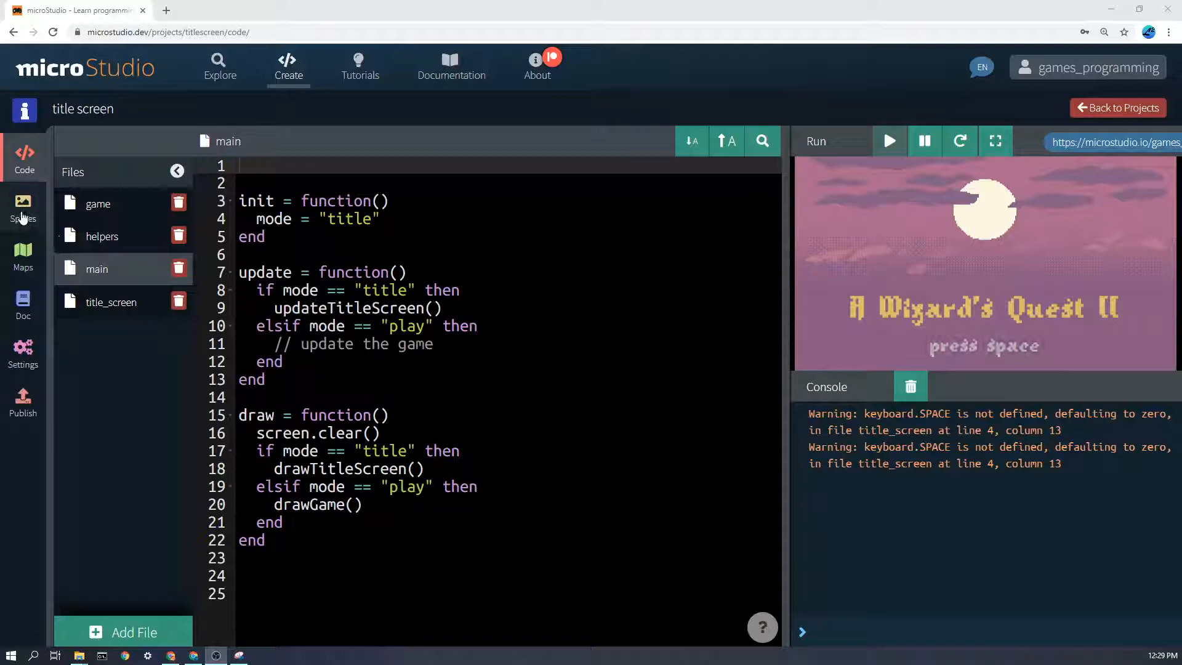
Open the Sprites section and view the mountains and parallaxmountaintrees images
left_click(24, 207)
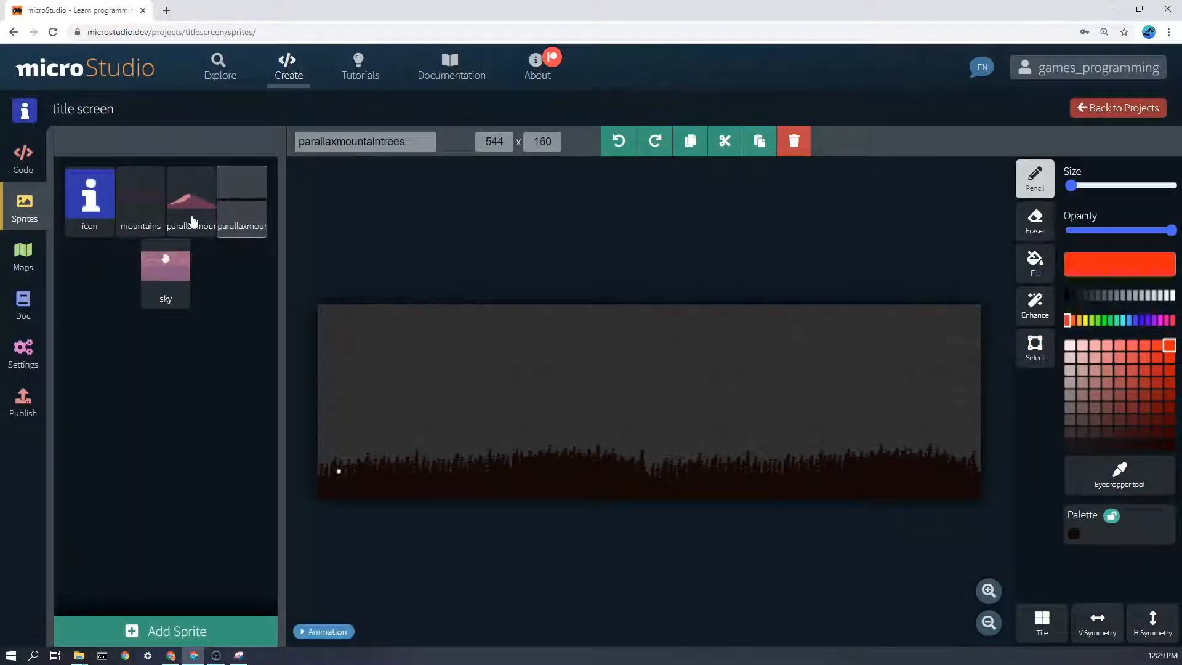
left_click(139, 199)
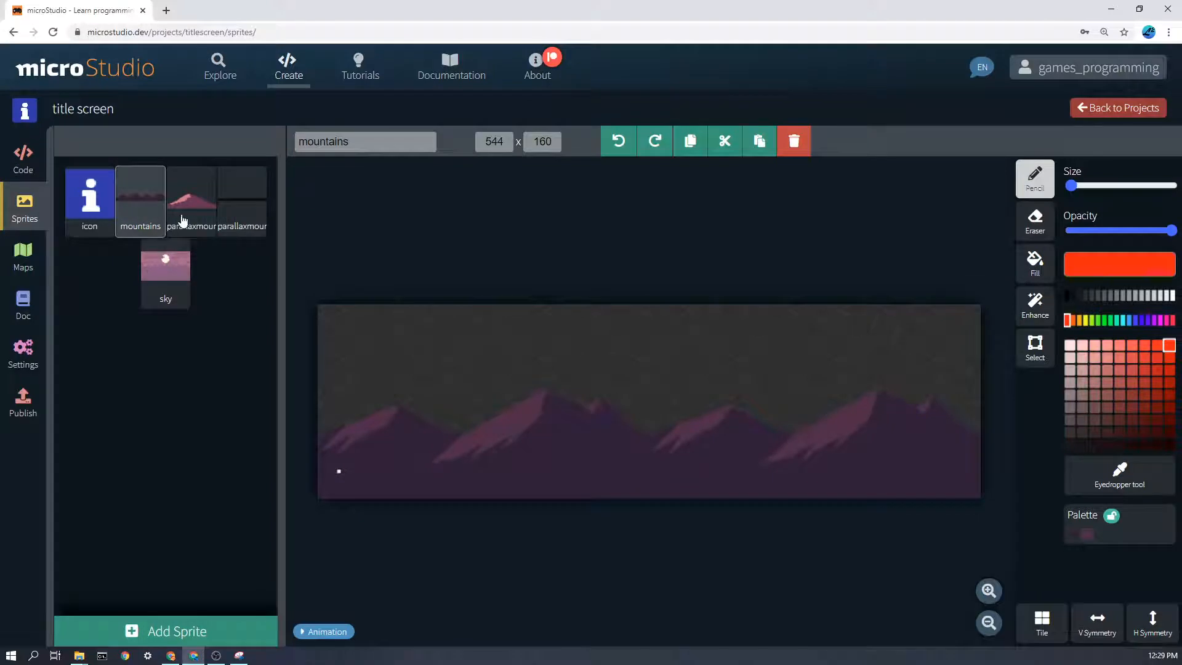
left_click(241, 199)
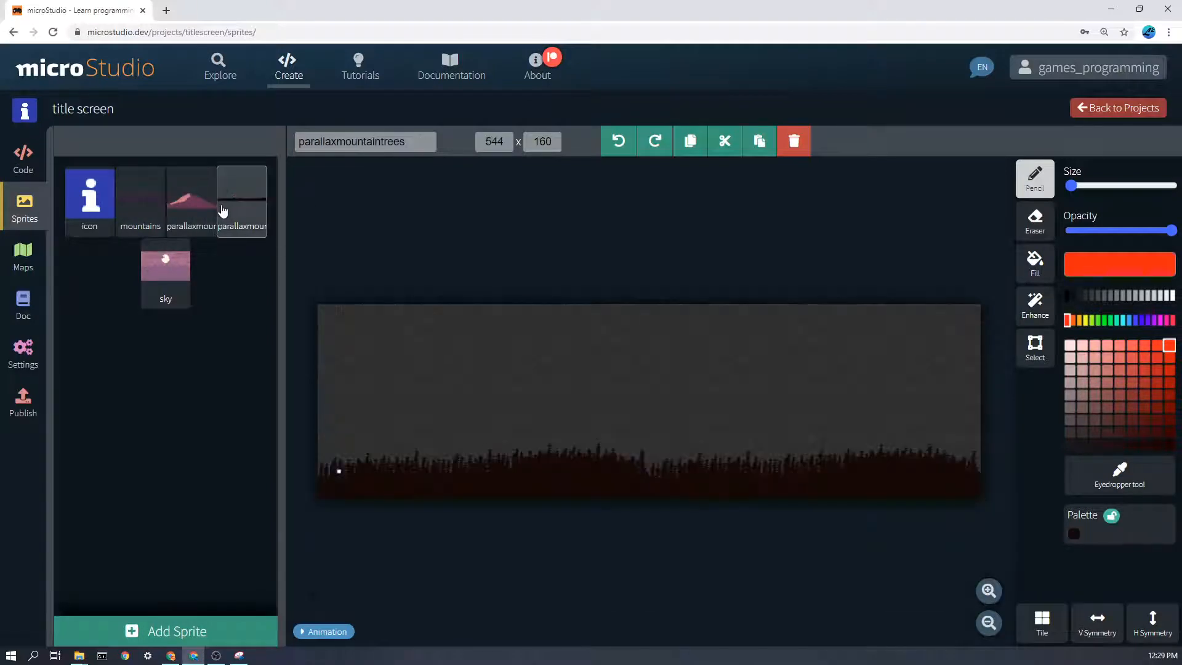
mouse_move(36, 256)
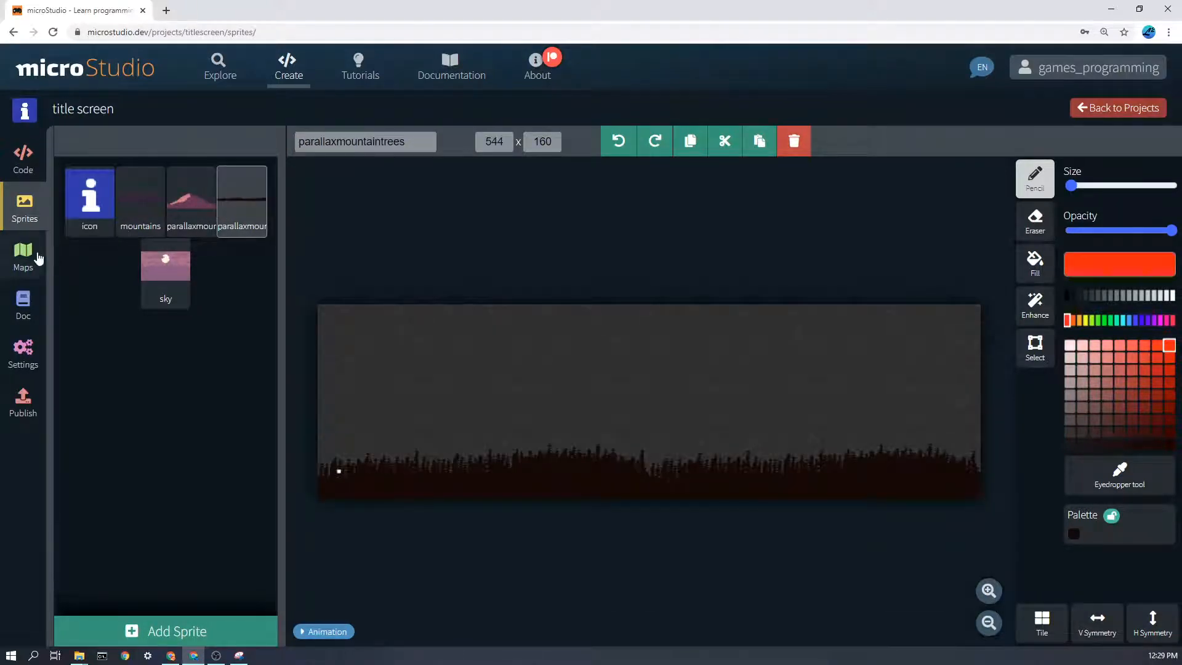
Return to the main code file and select the line setting the starting mode to title
left_click(23, 159)
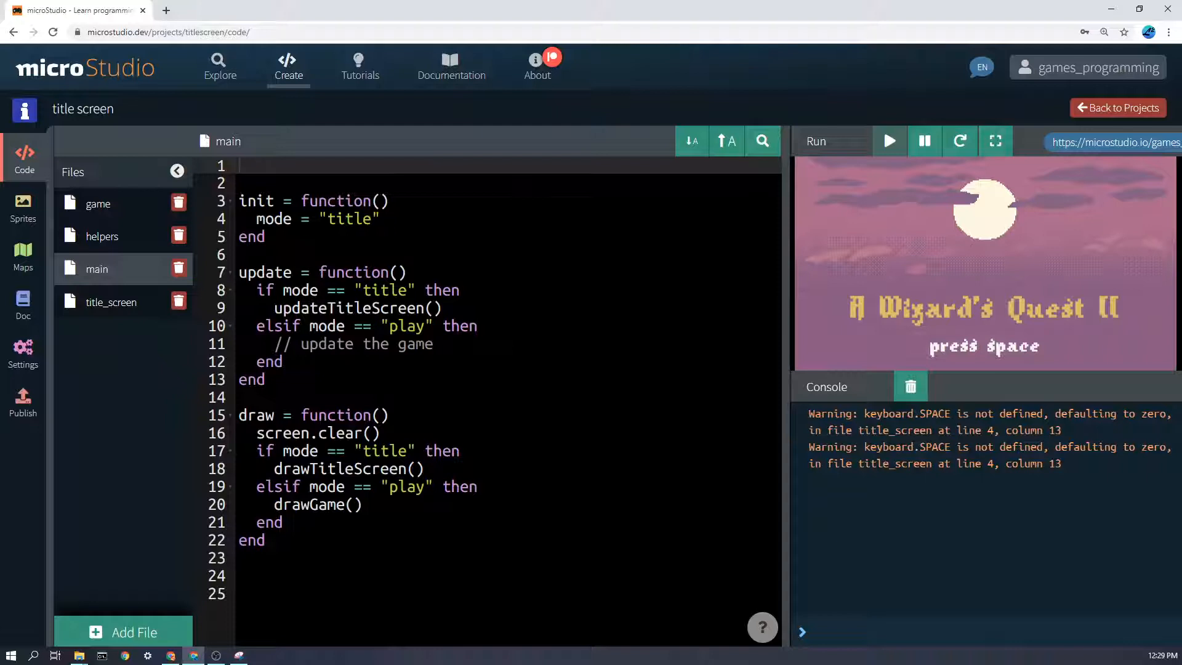
left_click(380, 218)
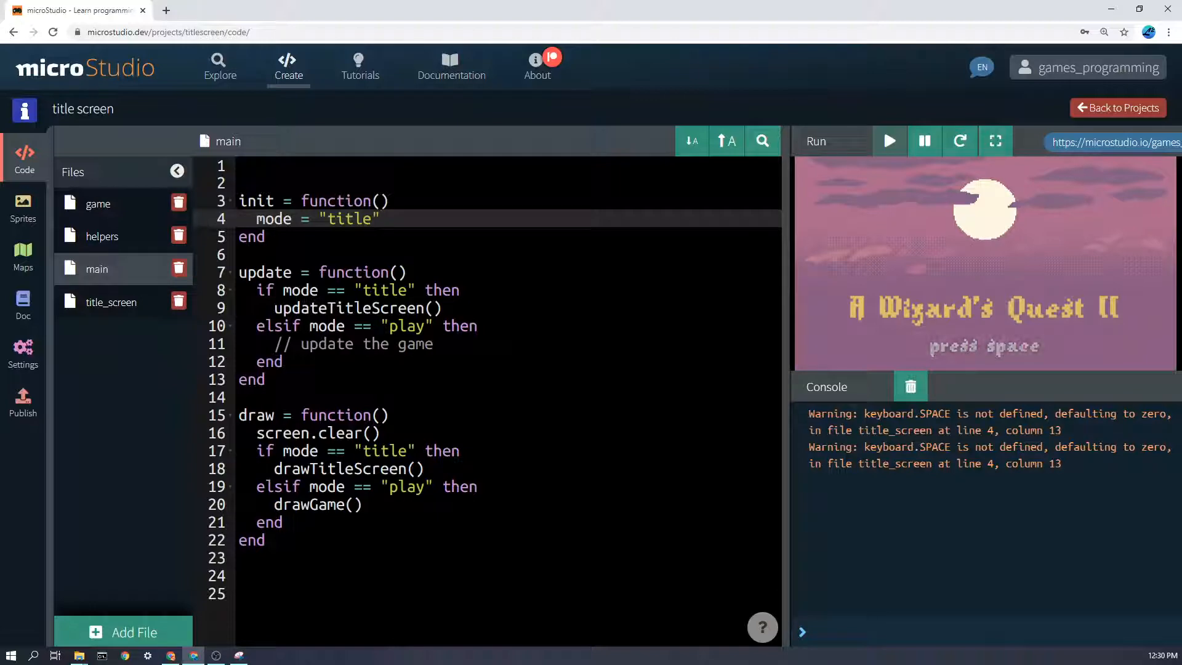
left_click(260, 255)
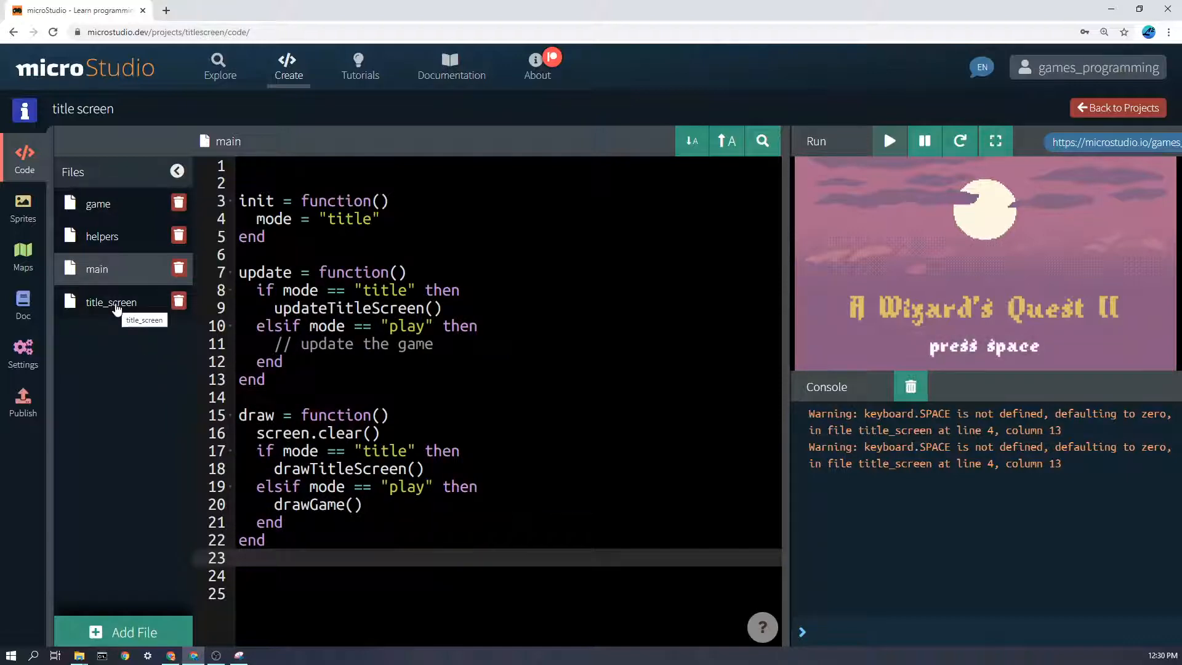
left_click(111, 302)
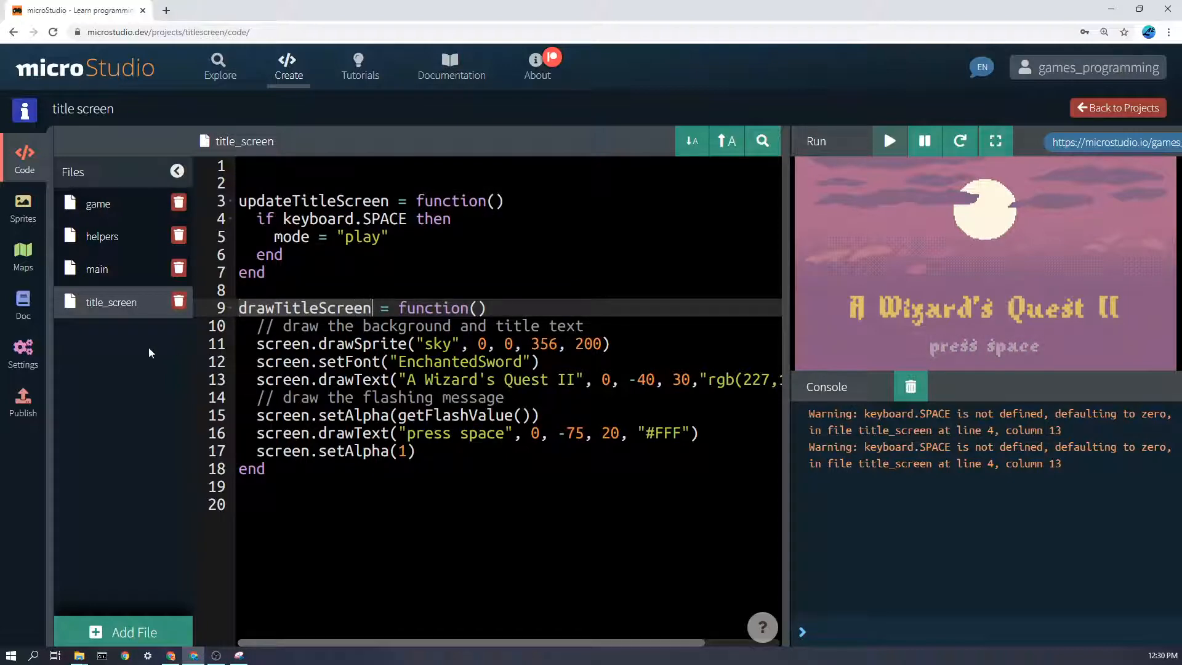
mouse_move(97, 269)
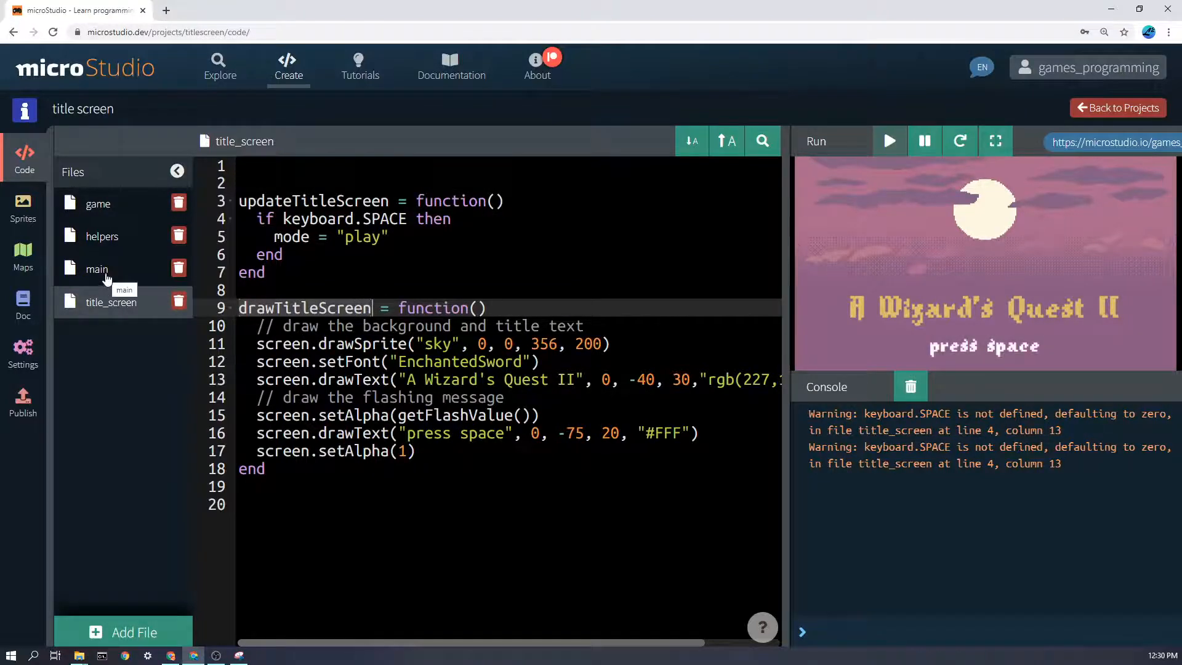
left_click(97, 269)
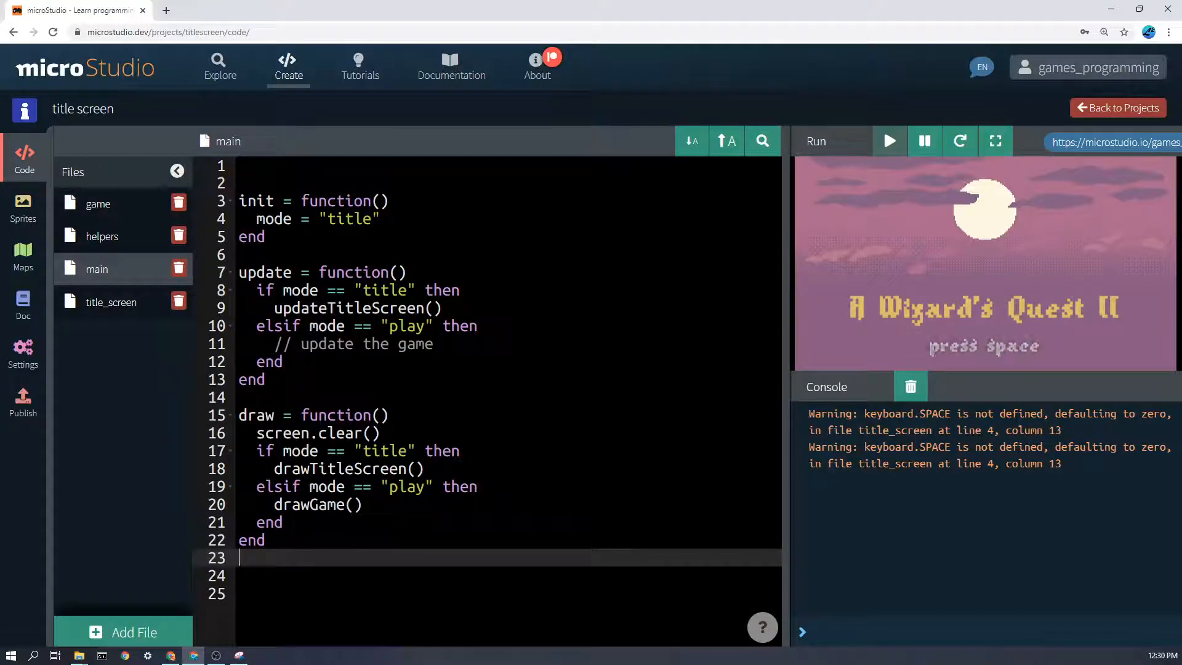
left_click(354, 326)
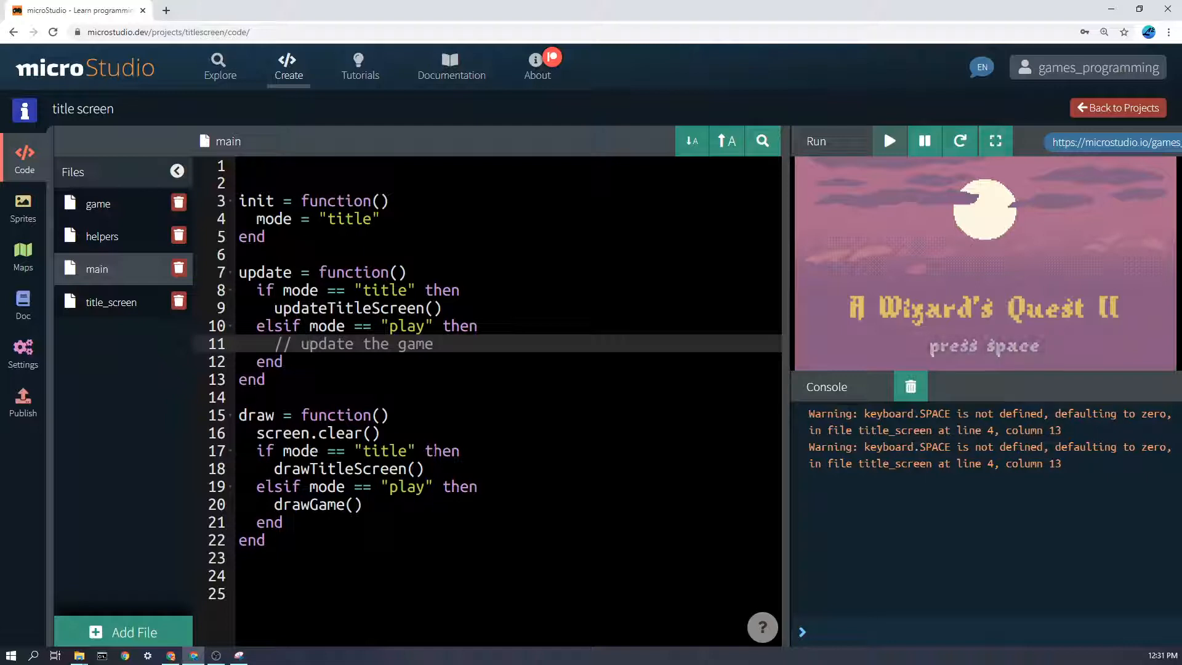
left_click(335, 450)
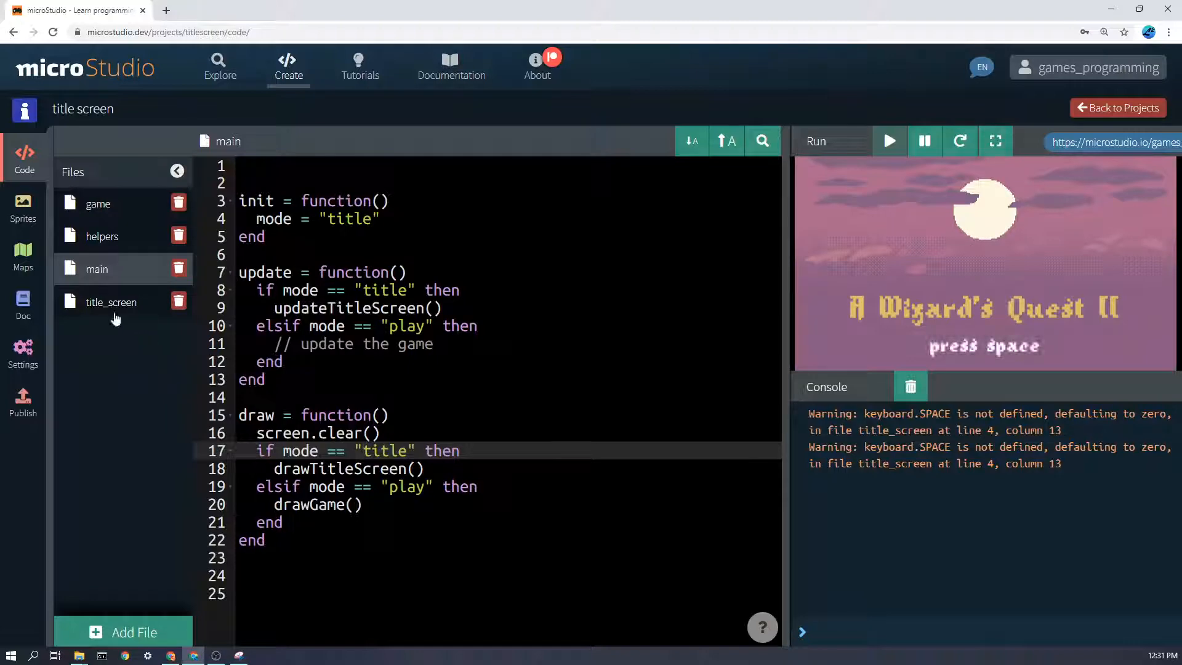
left_click(111, 301)
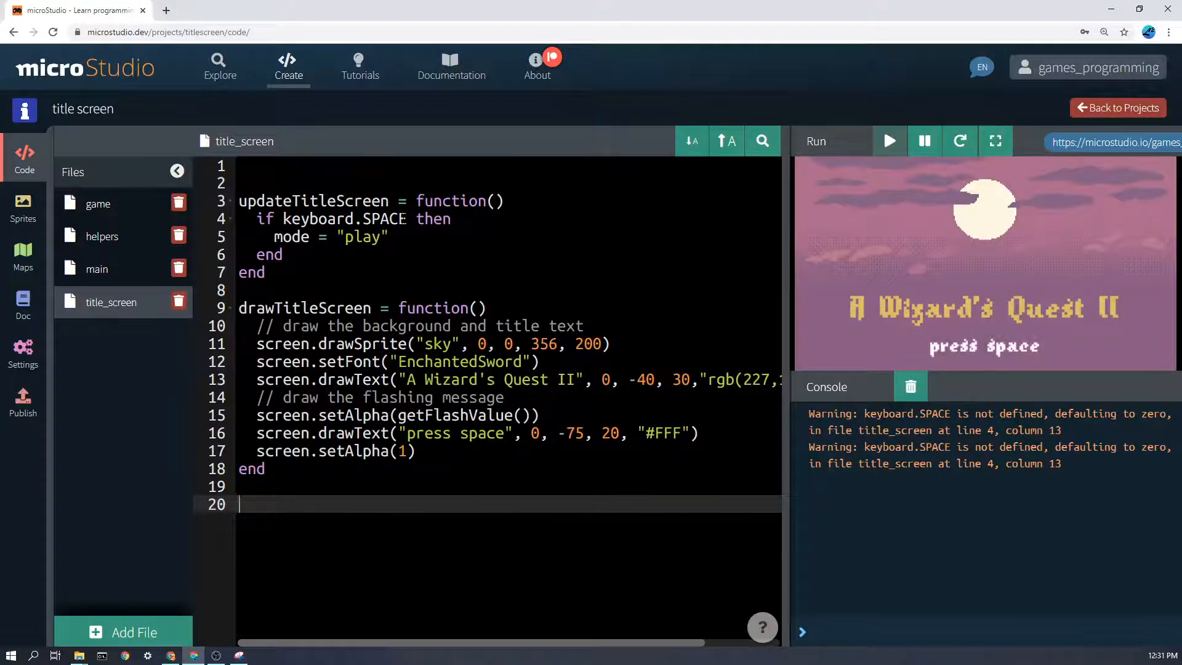
Select the title-drawing line in title_screen, then bring up the sprites
left_click(326, 219)
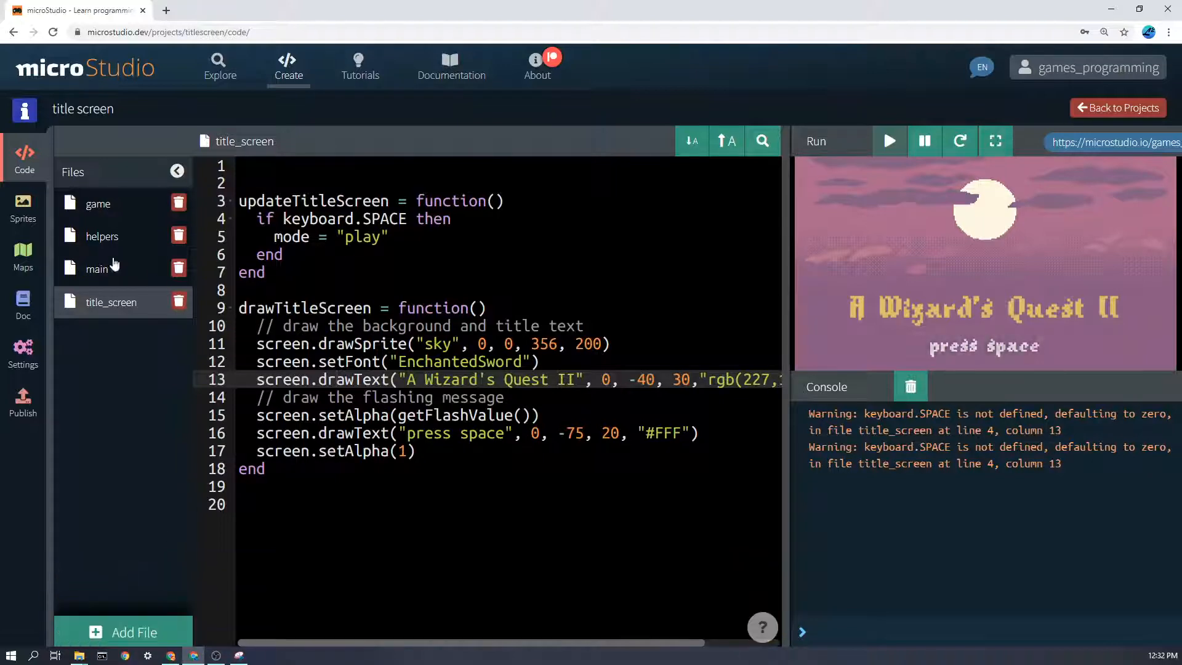
left_click(23, 208)
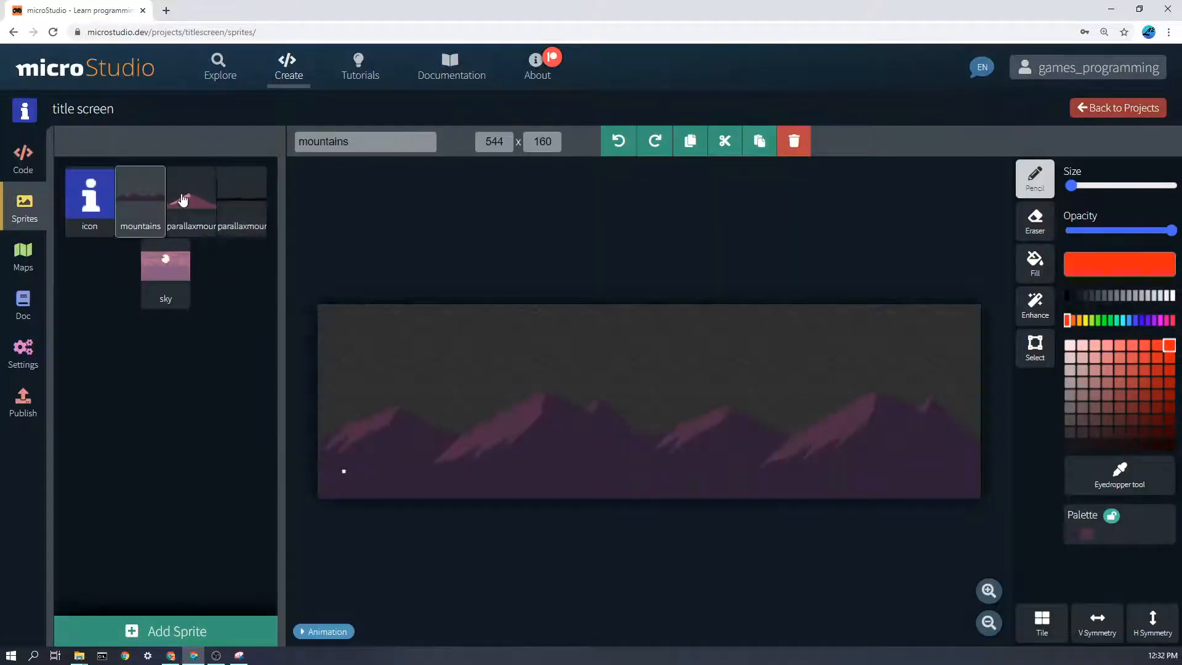
View the sky sprite, then start erasing the flash-value call in title_screen's alpha line
left_click(165, 265)
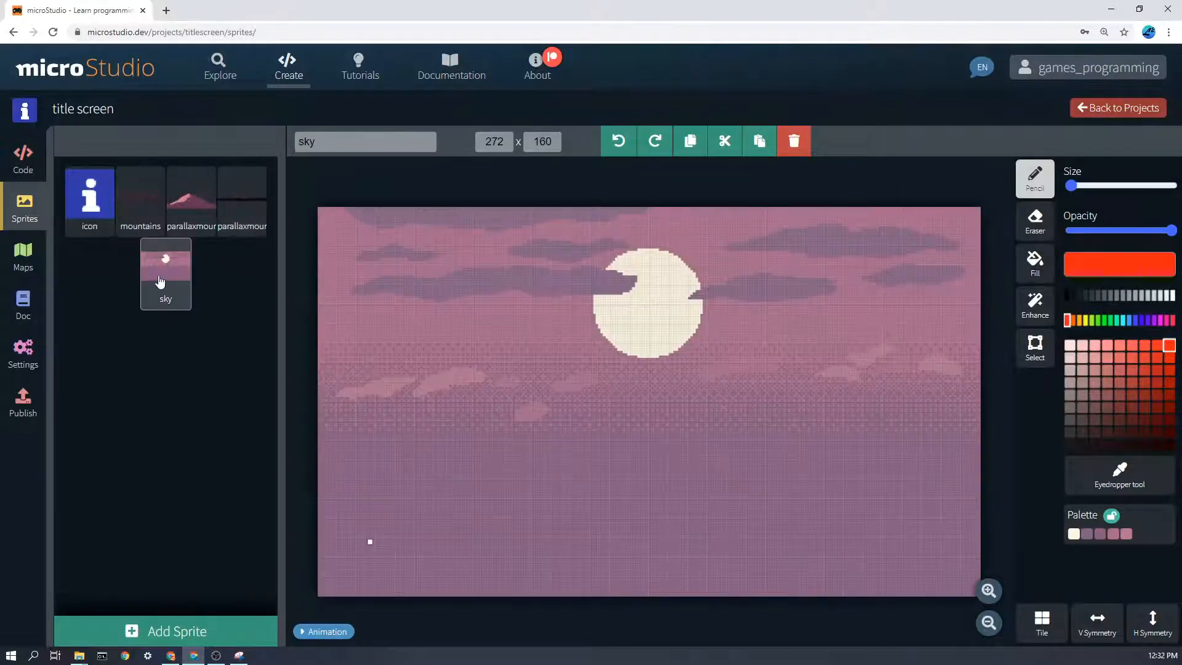
left_click(23, 158)
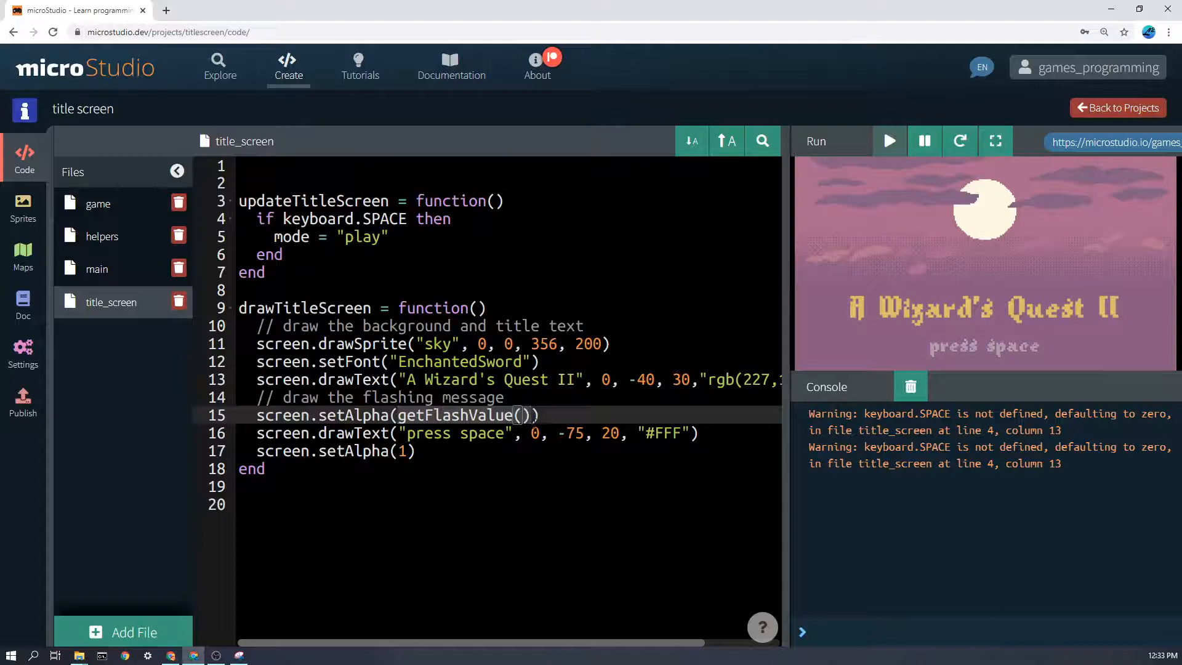
key("BackSpace")
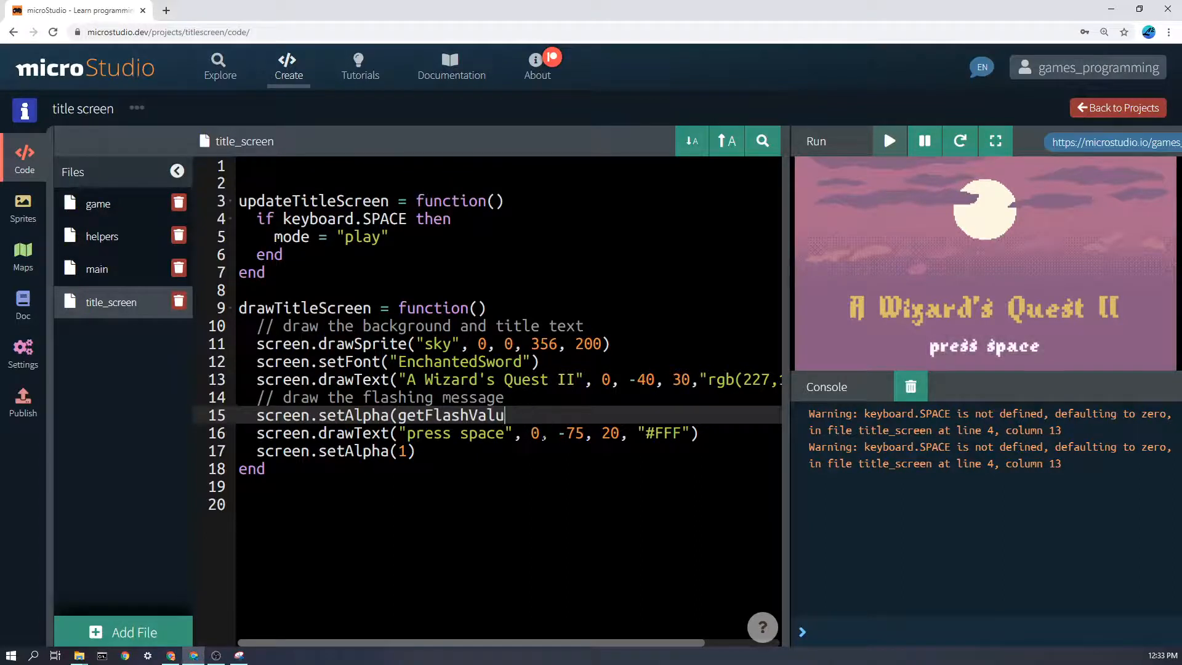
key("Backspace")
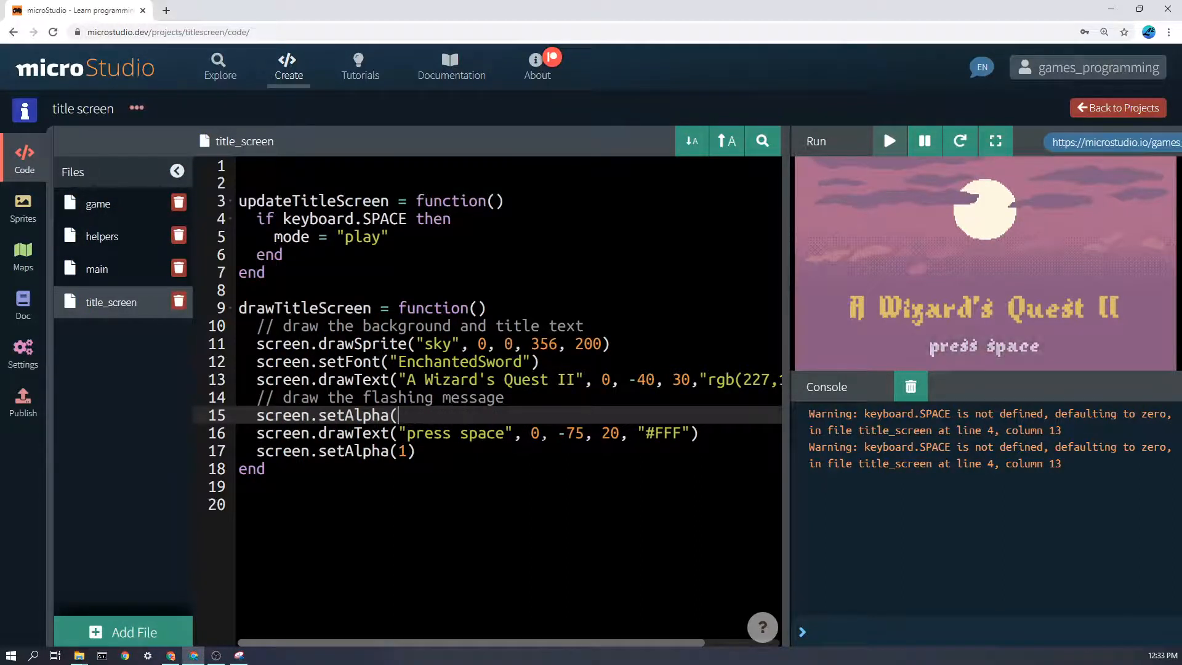
type("0.")
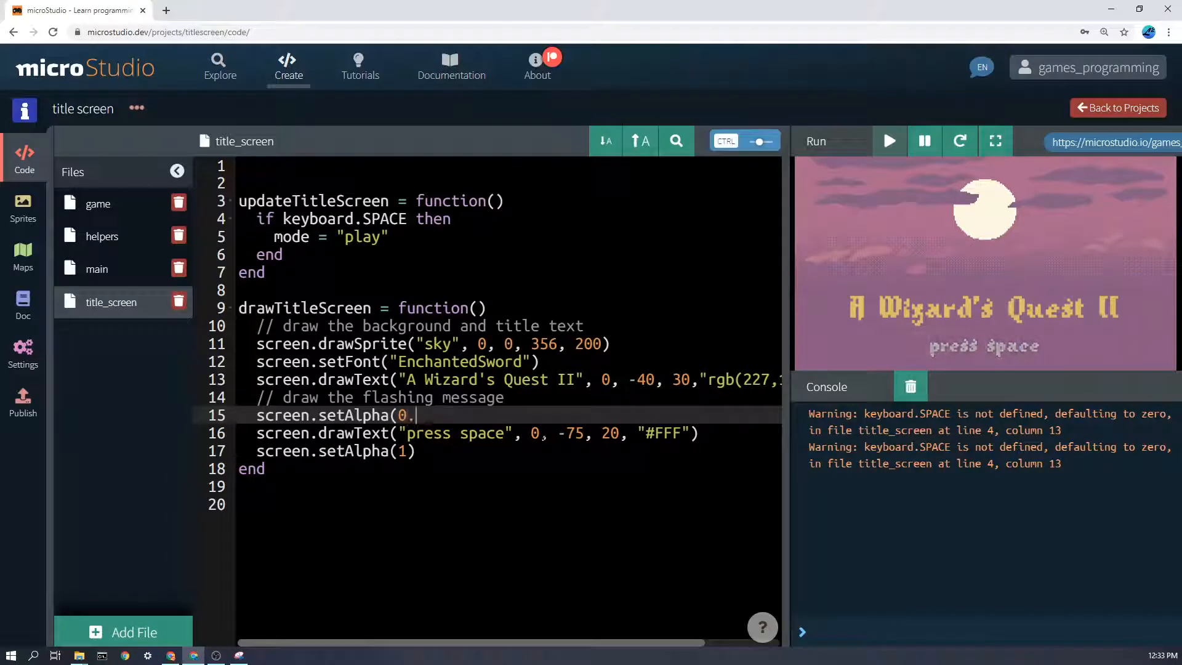
type("3)")
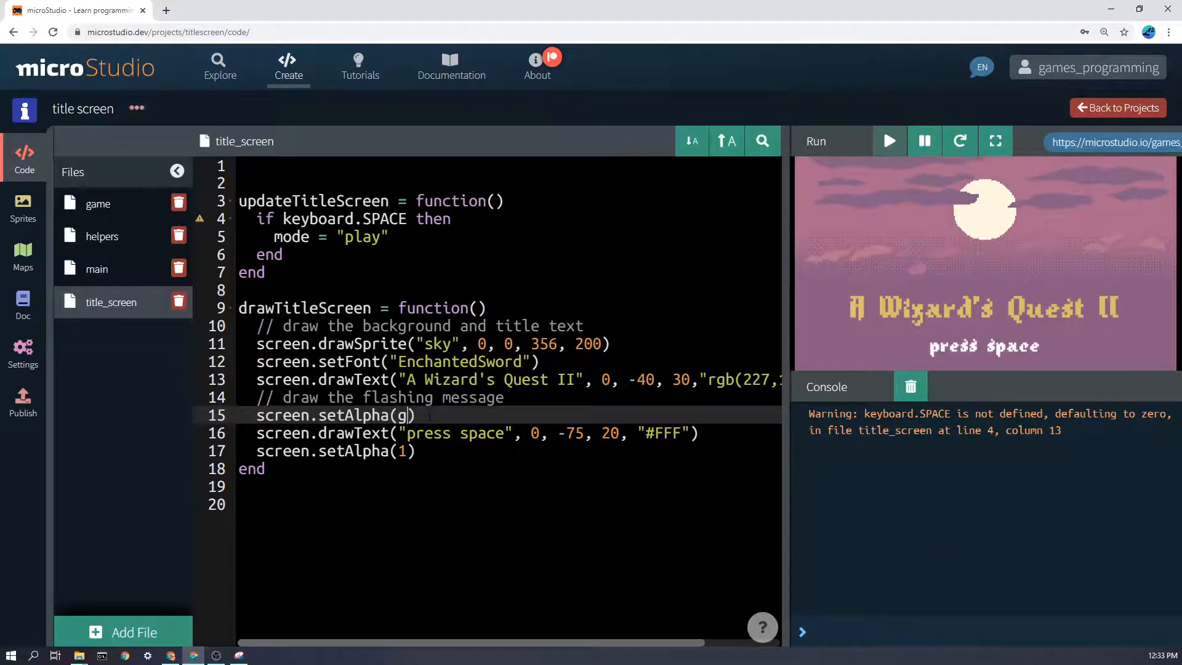
type("etFlash")
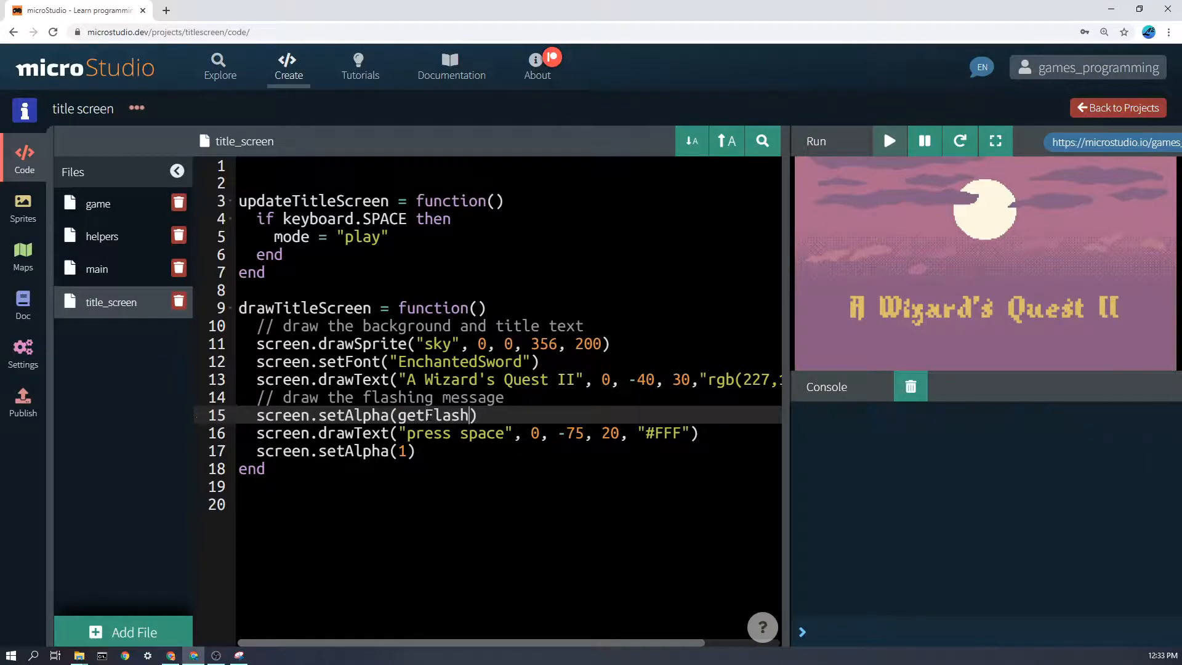
type("()")
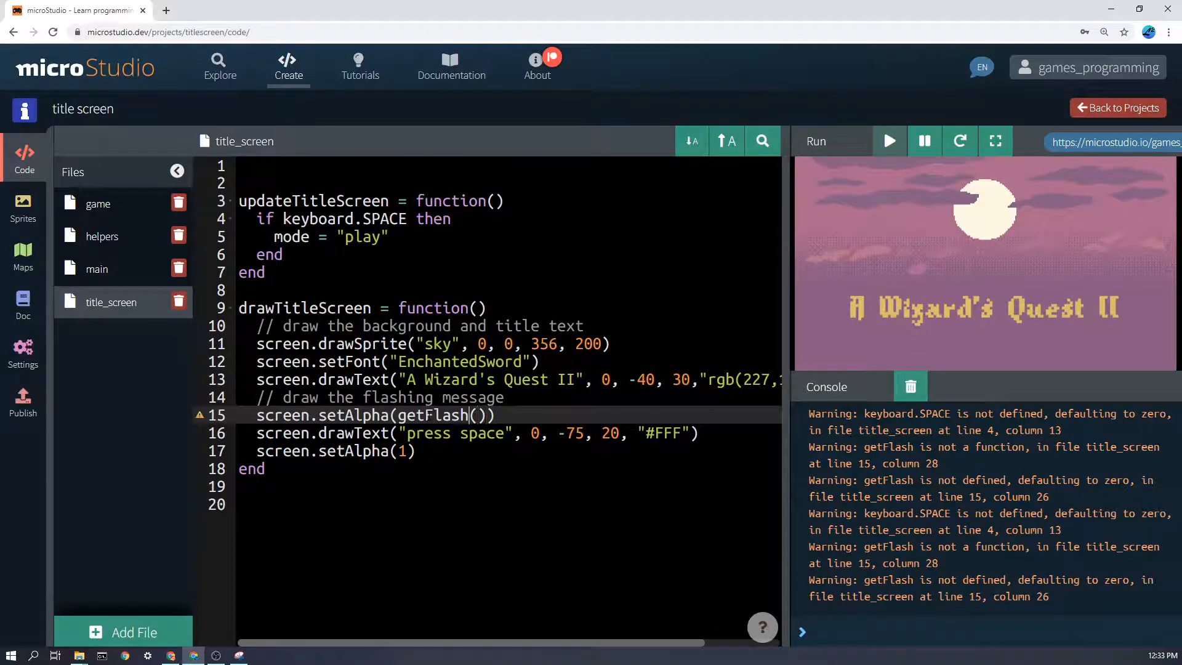
type("Value")
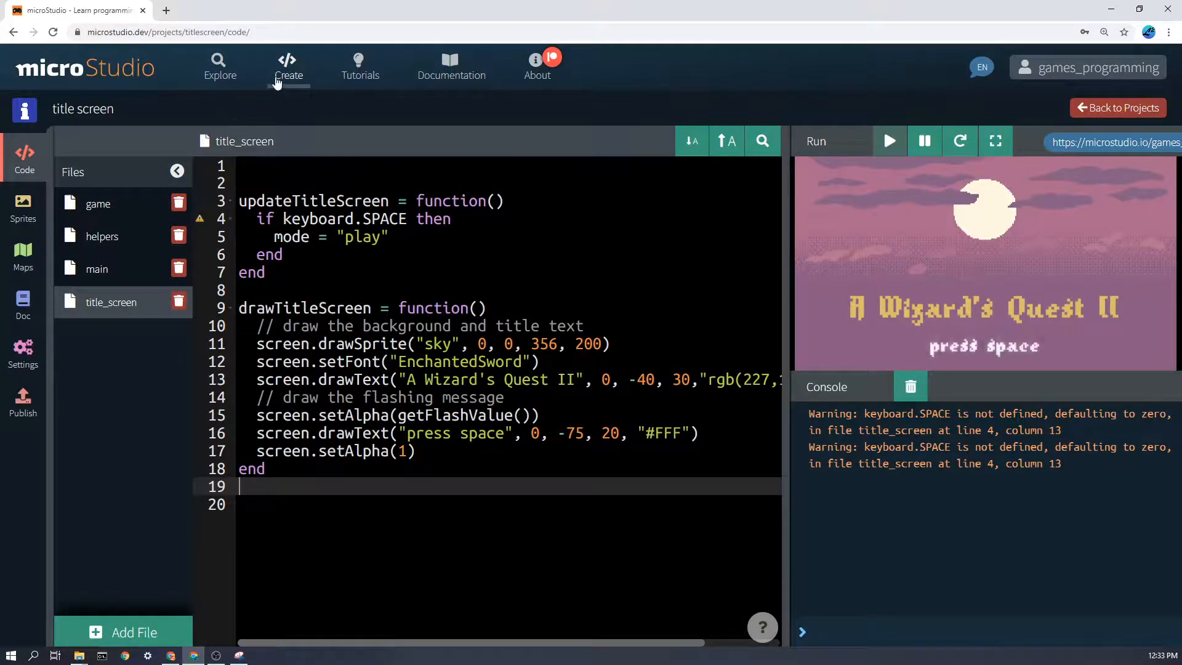
Open the games-prog library from Explore and scroll its helpers to getFlashValue
left_click(219, 66)
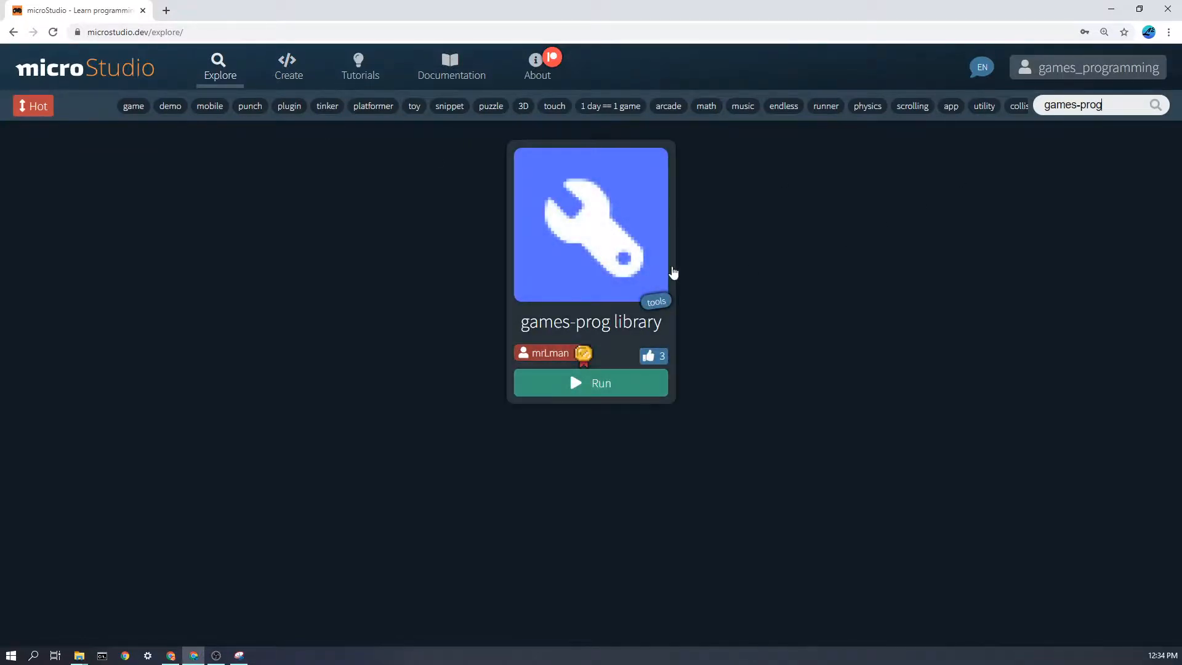
left_click(590, 223)
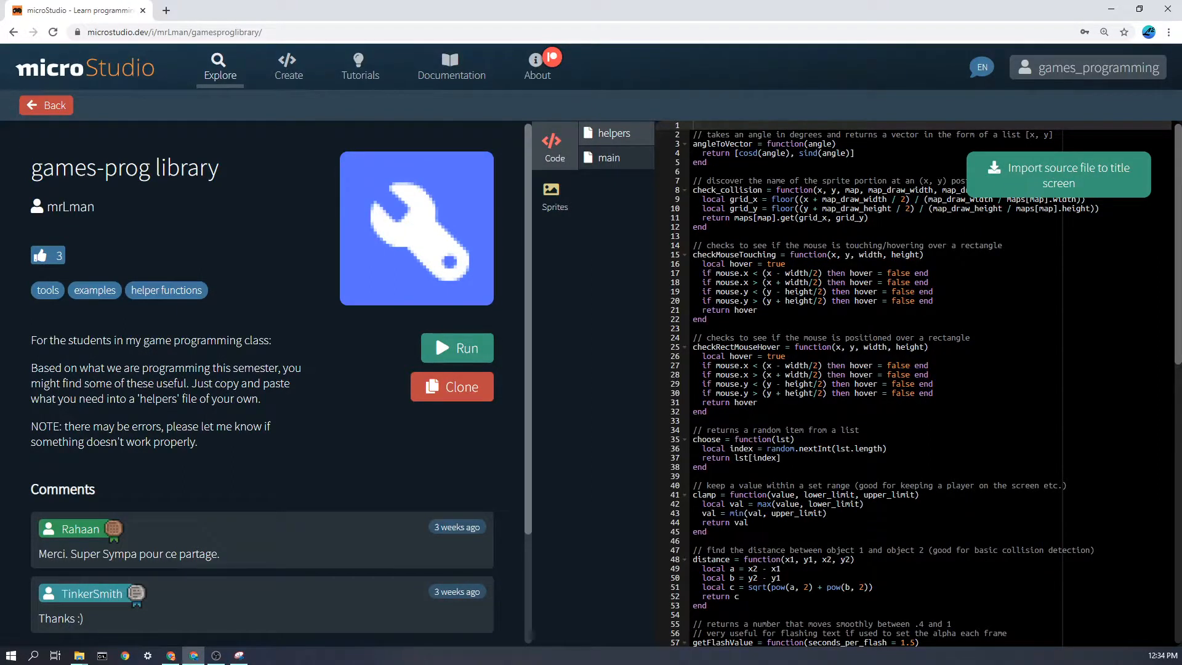
scroll("down", 3)
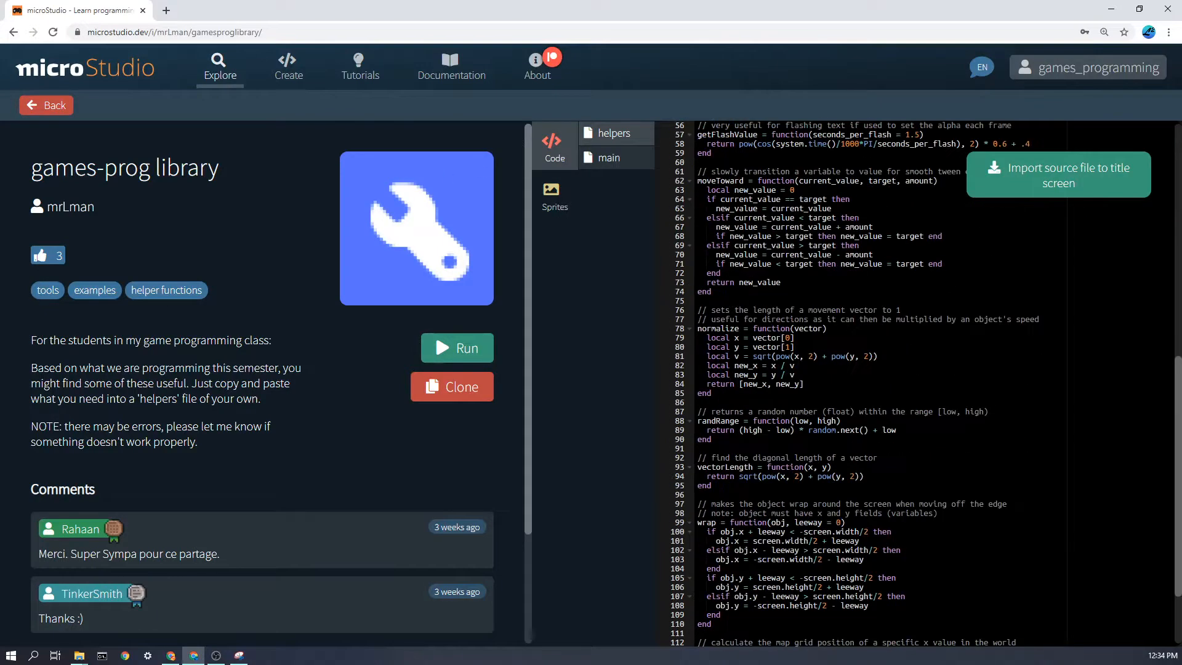